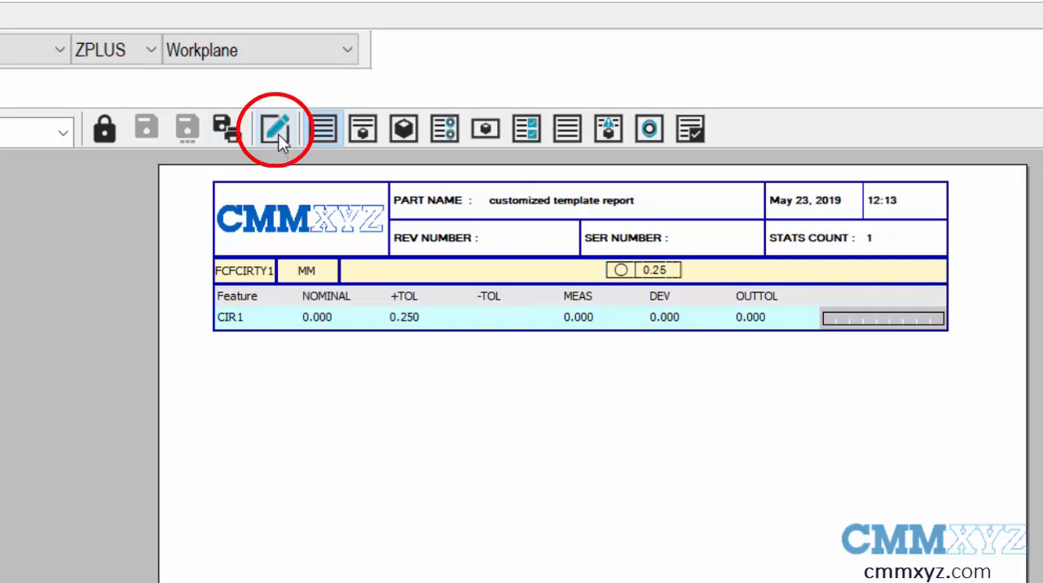
mouse_move(277, 128)
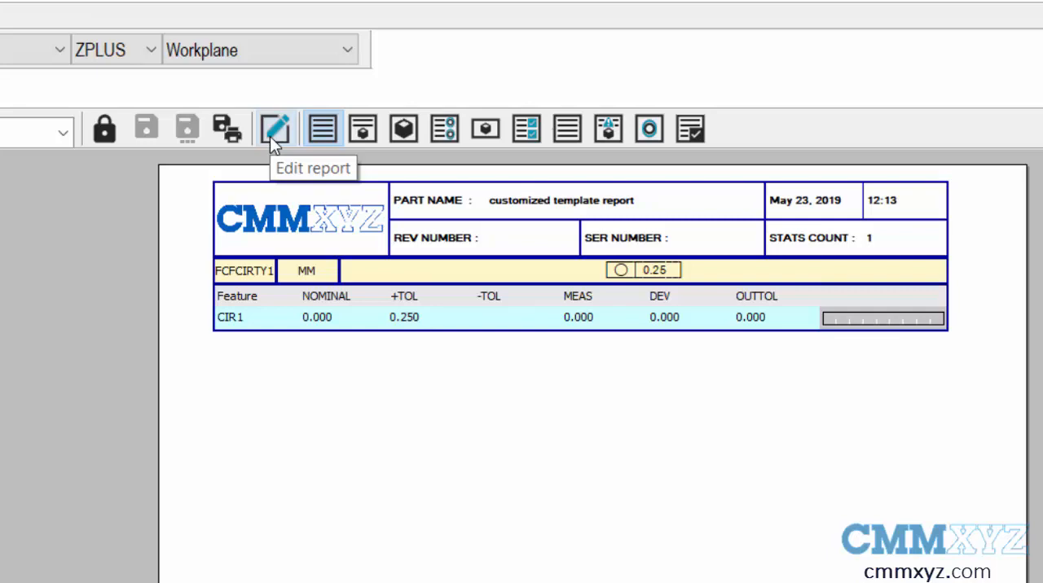
mouse_move(342, 96)
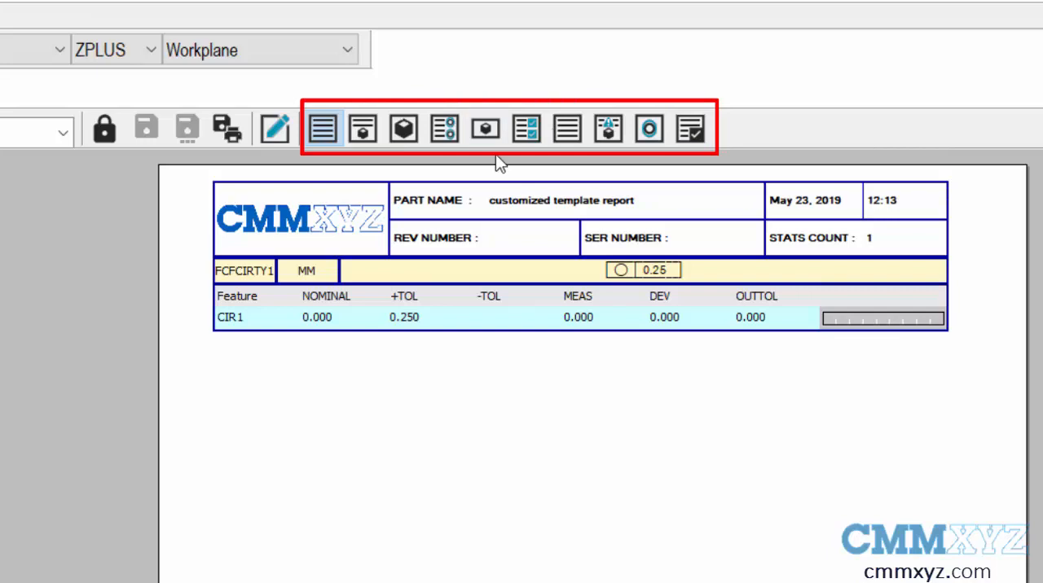
Step: Preview the PPAP and CAD templates, then edit the text-only report template
left_click(526, 128)
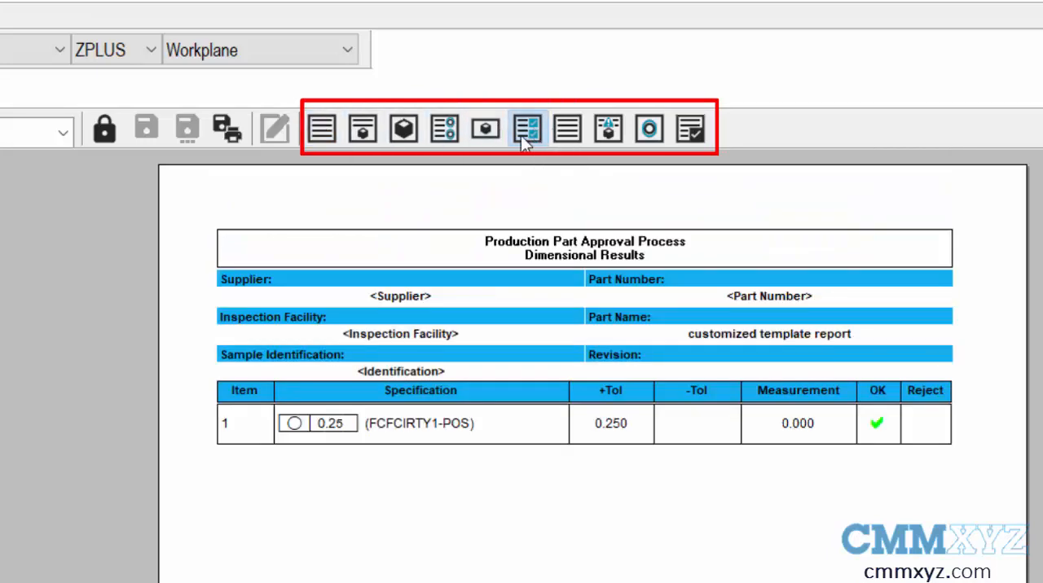
left_click(485, 128)
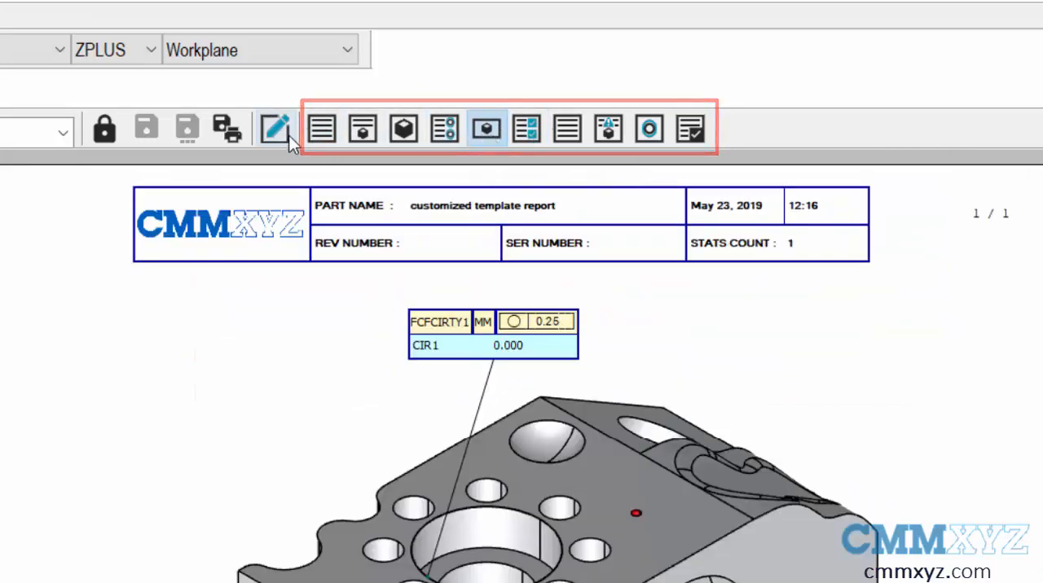
left_click(321, 129)
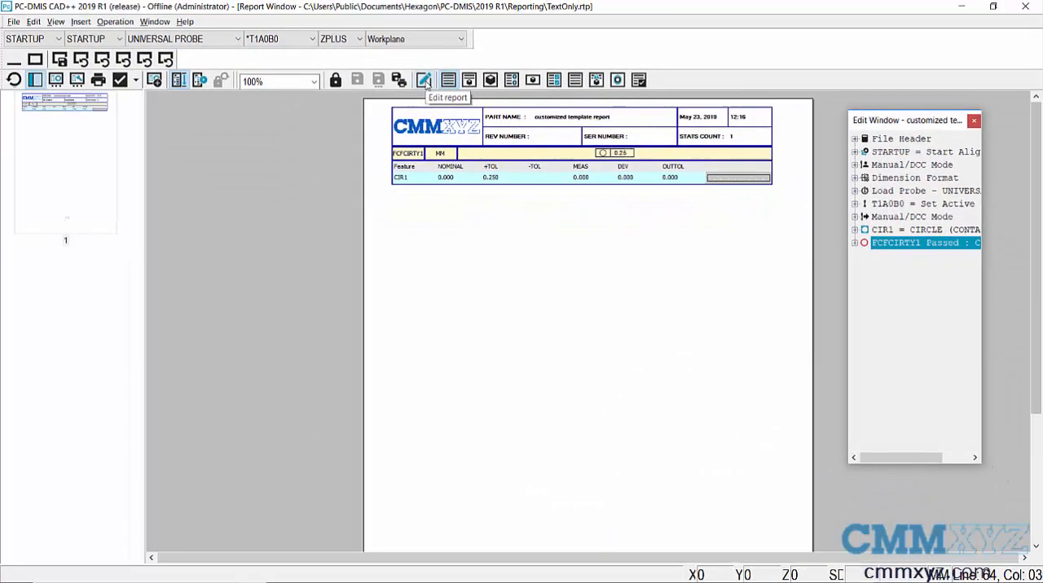
left_click(424, 80)
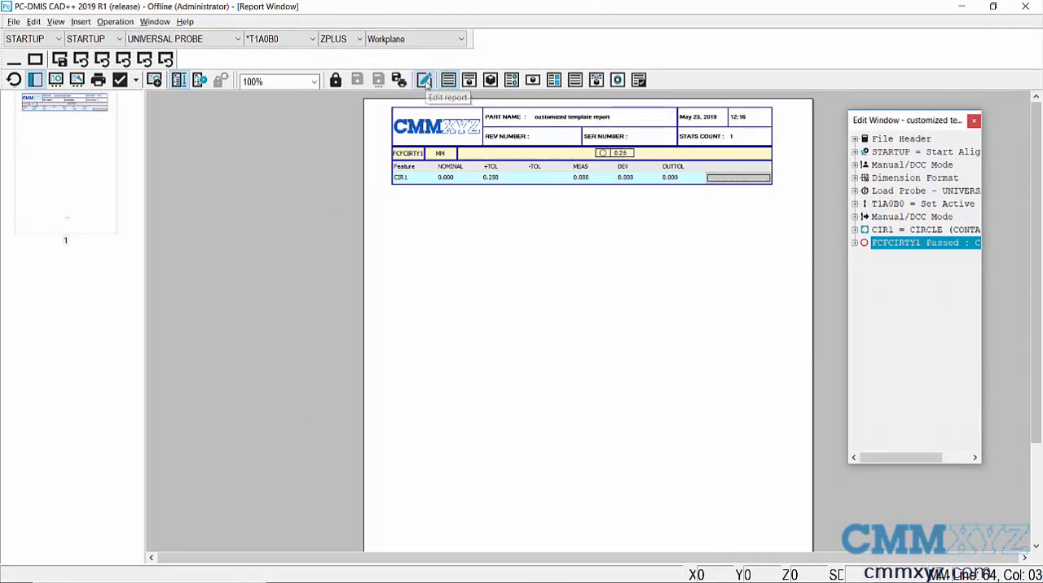
left_click(423, 80)
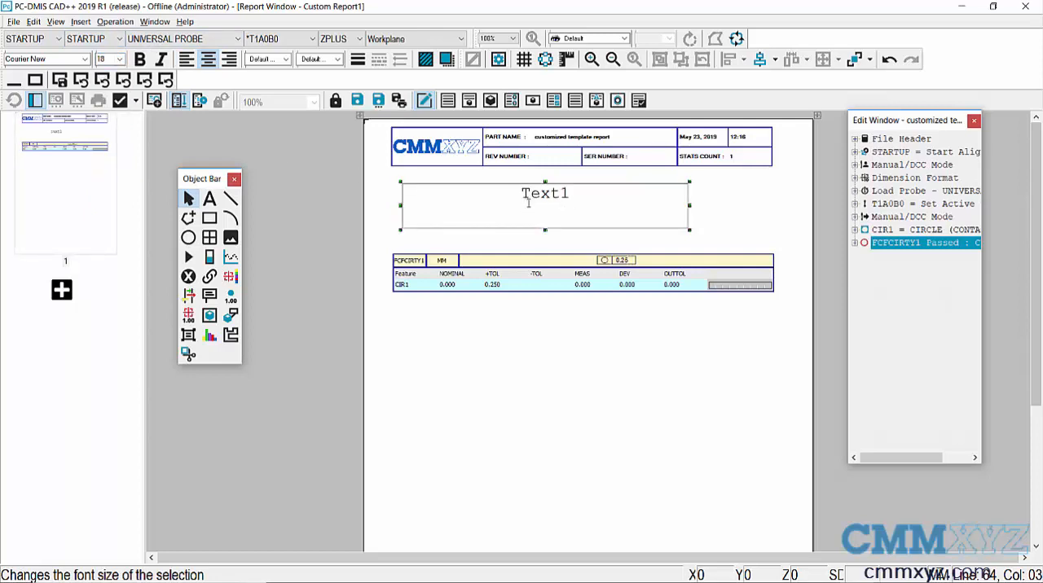
Step: Enter 'Final Inspection report' as the report title text
left_click(545, 194)
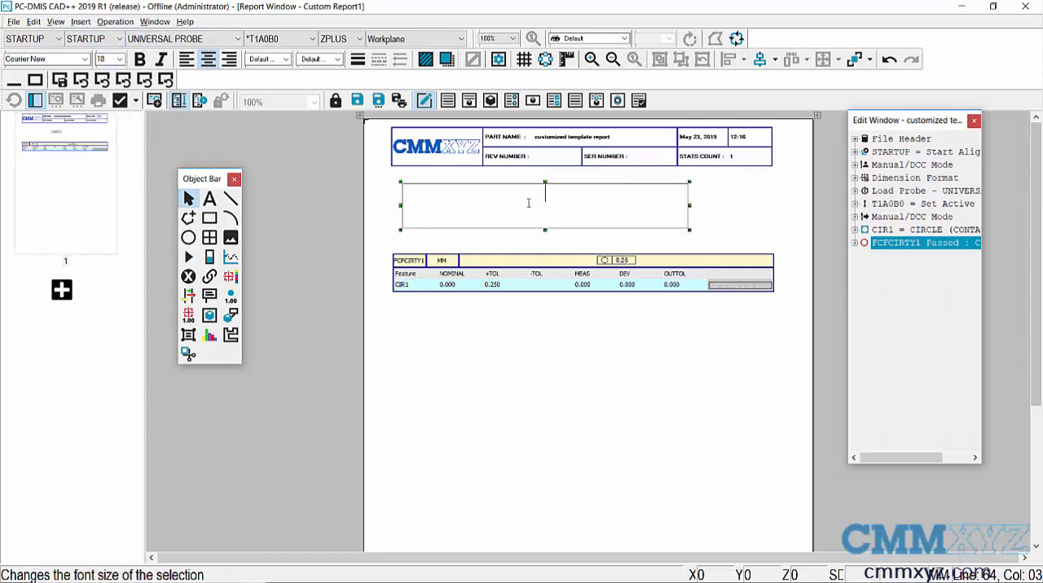
type("Final Inspection report")
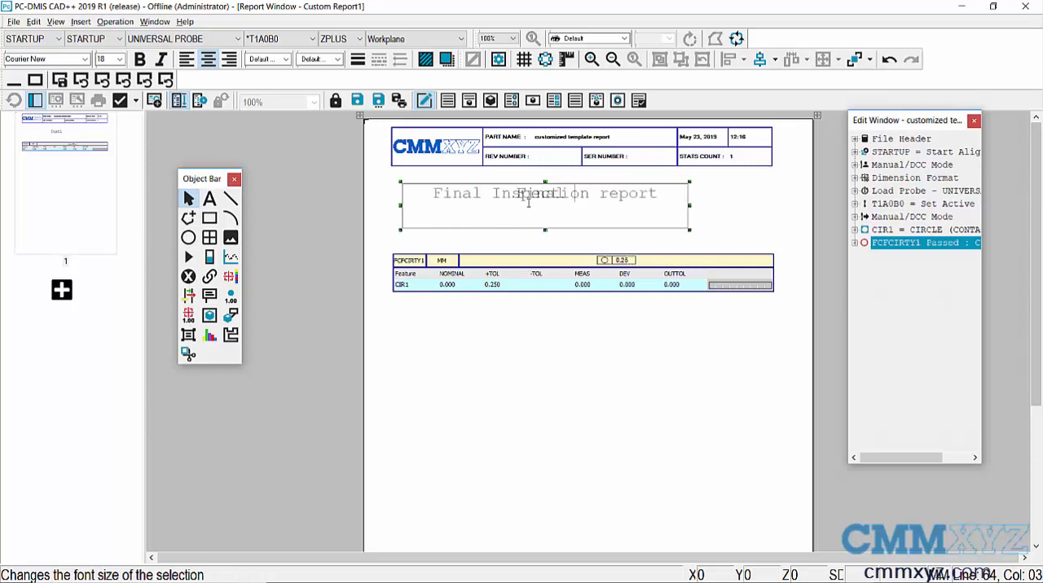
left_click(139, 59)
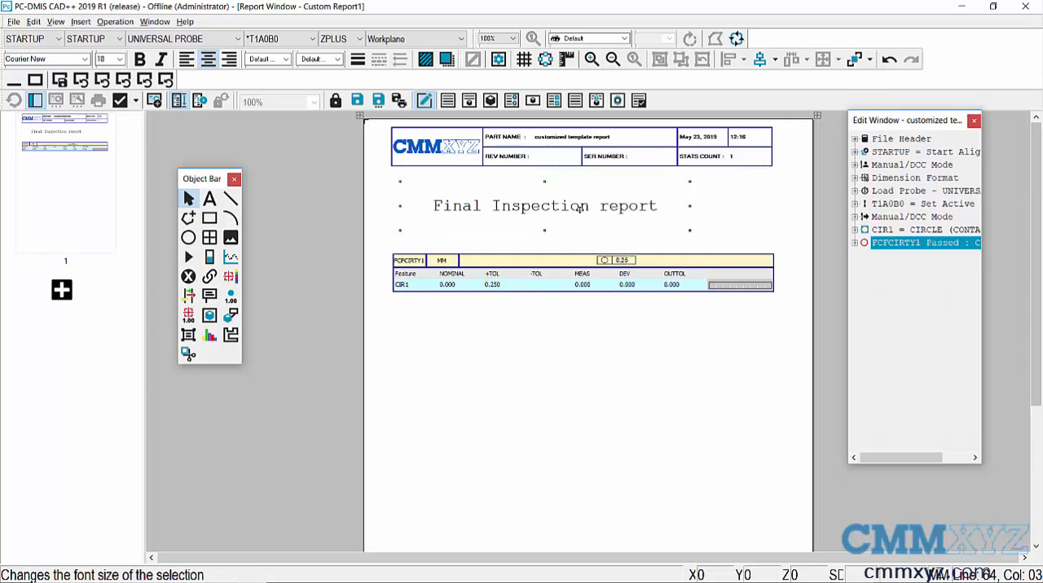
mouse_move(580, 213)
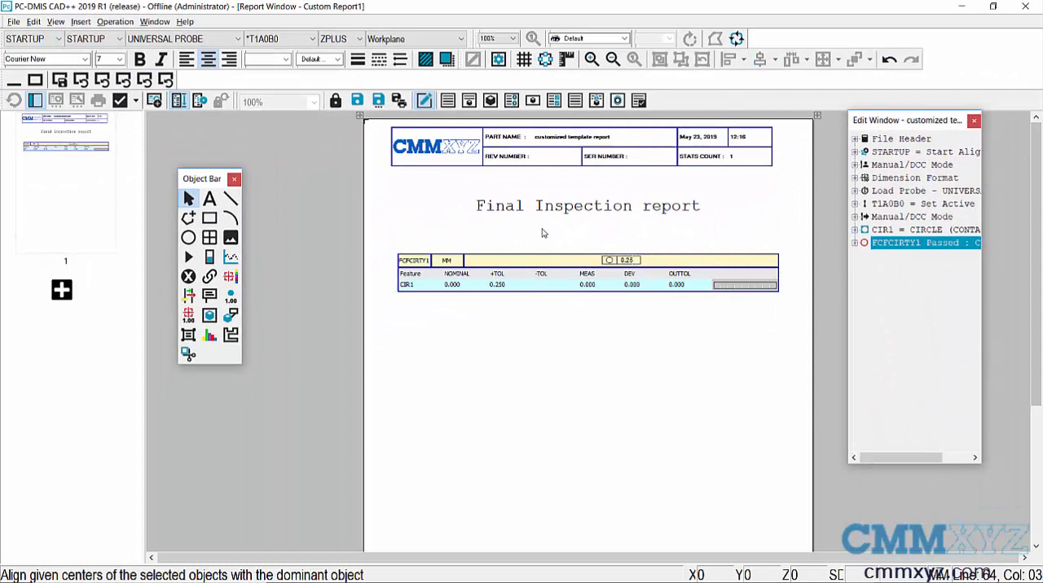
Step: Link the page-two analysis window to the FCFCIRTY1 dimension
scroll("down", 3)
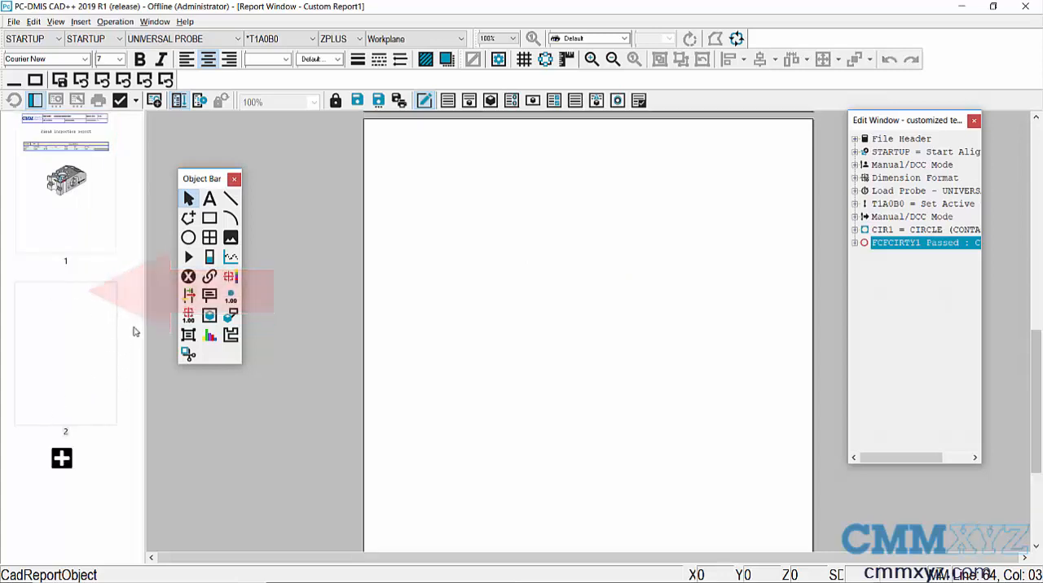
mouse_move(924, 287)
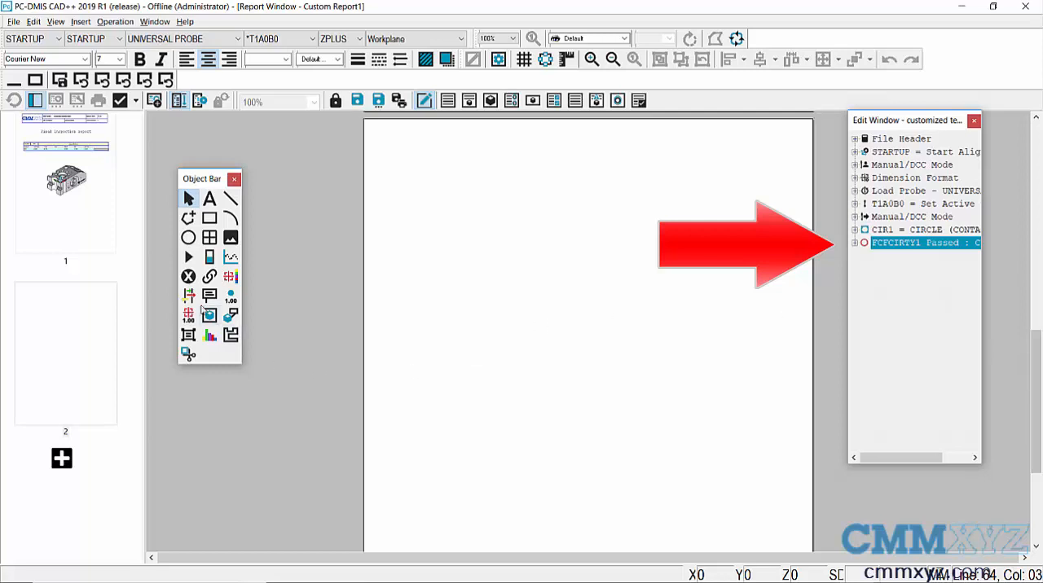
mouse_move(189, 296)
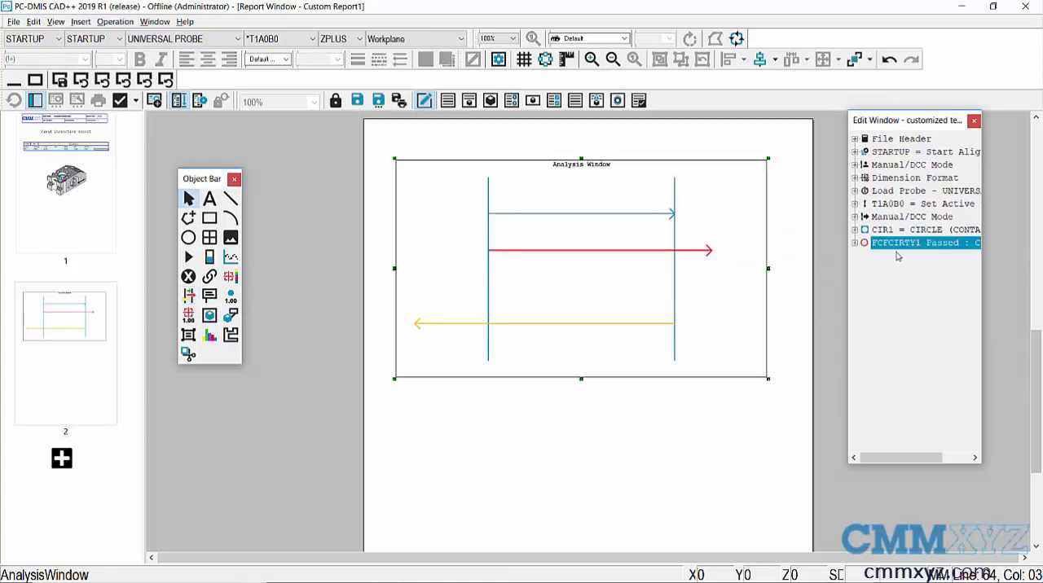
left_click(896, 243)
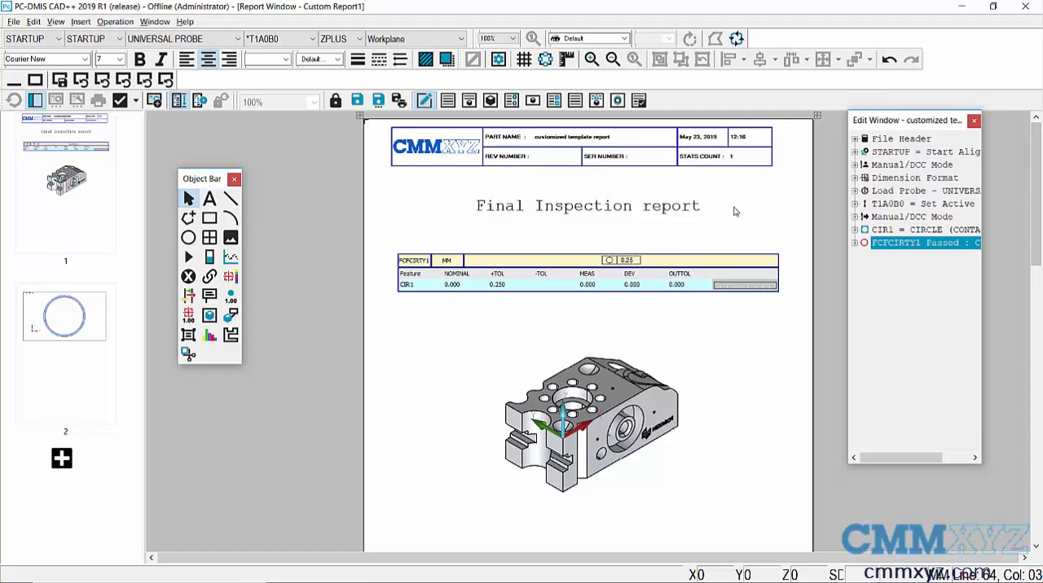
mouse_move(669, 225)
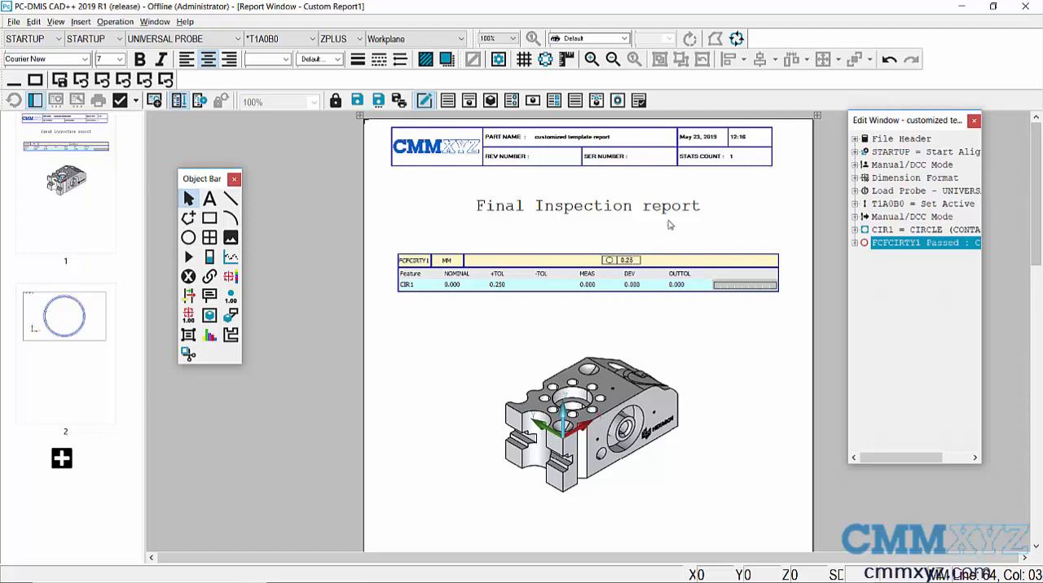
mouse_move(617, 290)
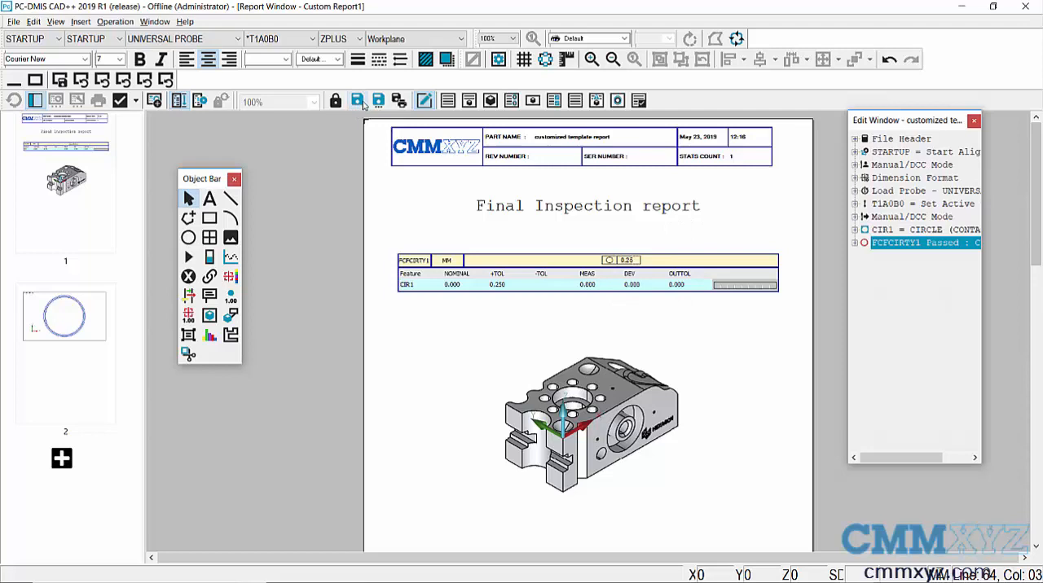
mouse_move(378, 100)
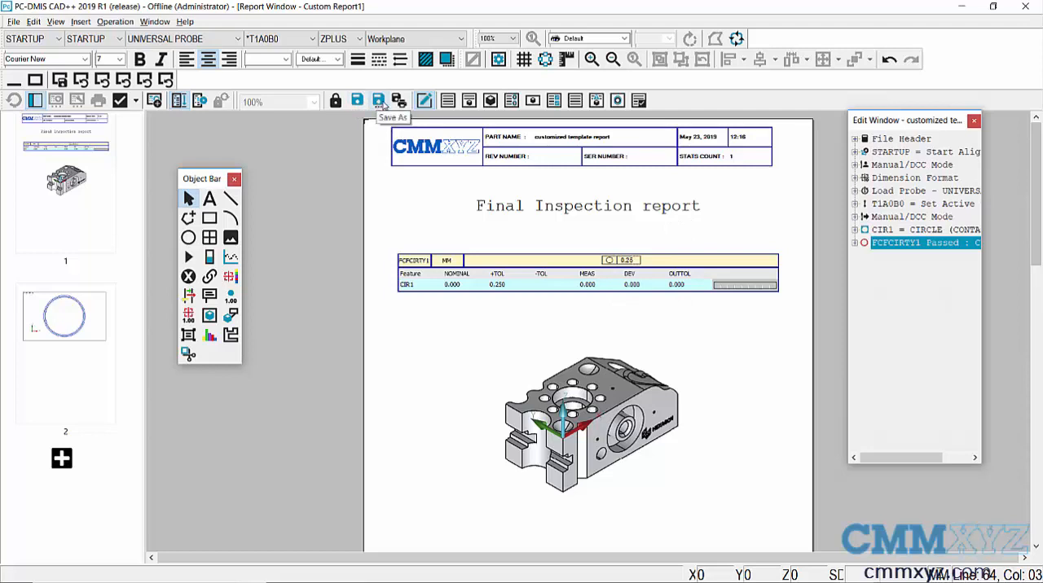
Step: Enter 'my one off report' in the Custom Reports dialog and save
left_click(378, 100)
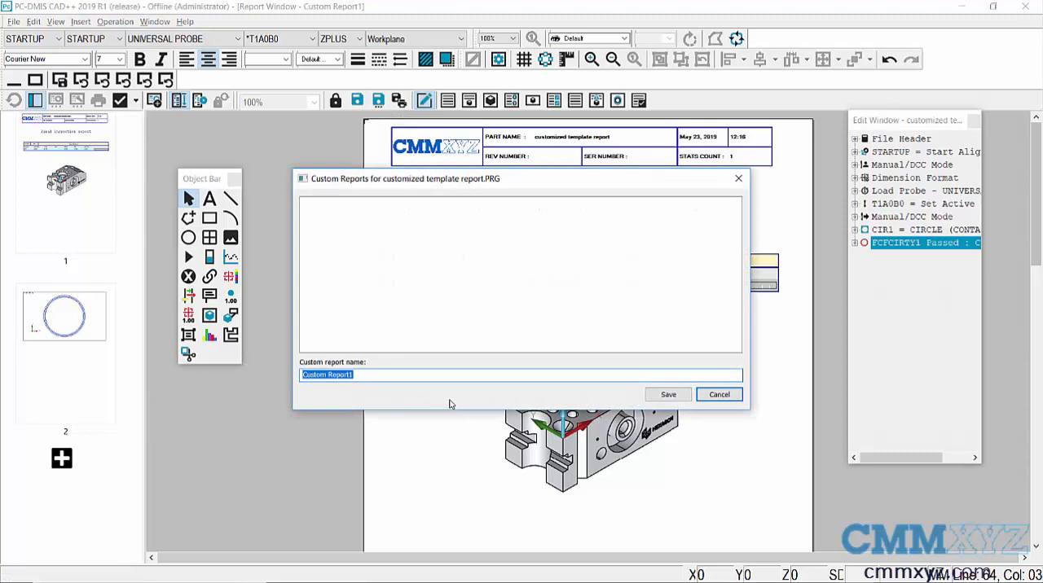
type("my one off")
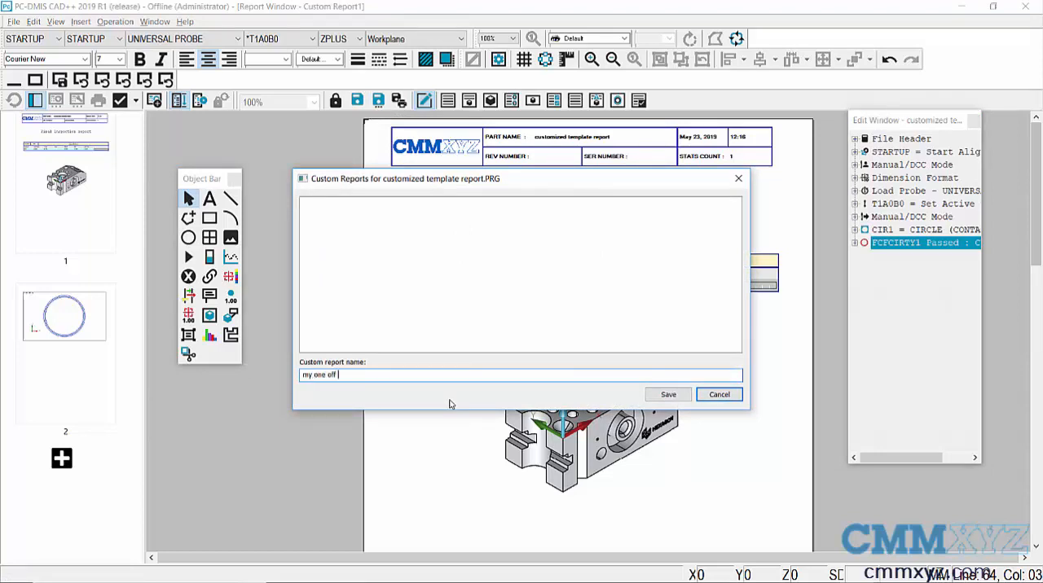
type("report")
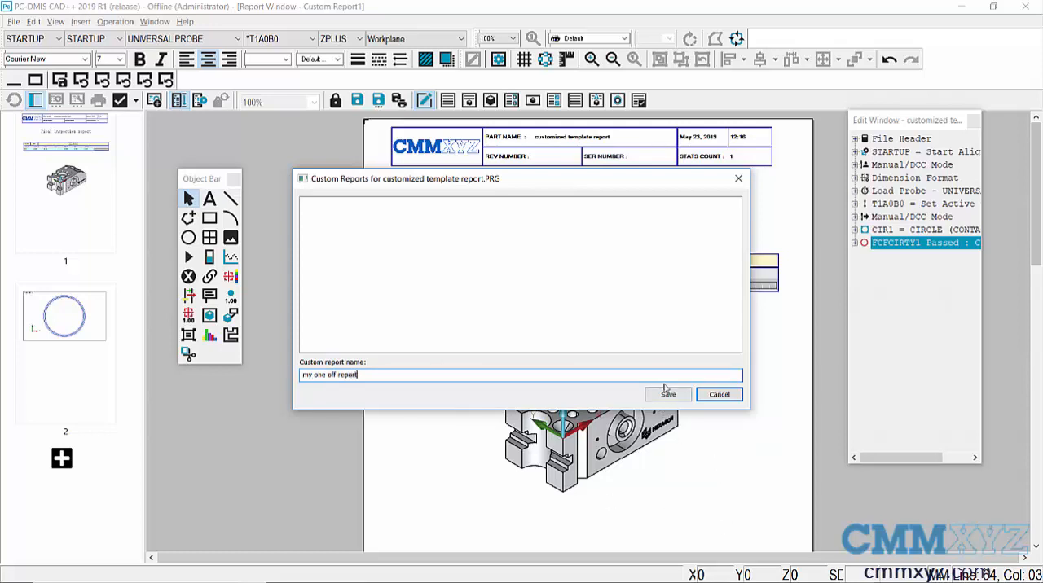
left_click(667, 394)
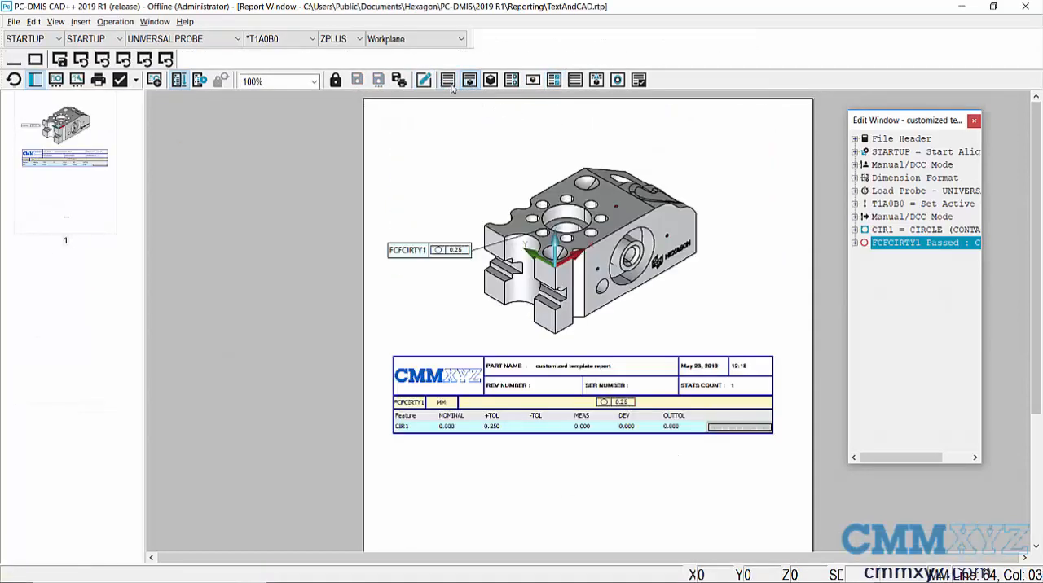
Step: Switch to the Text Only template, then open custom report 'my one off report'
left_click(447, 80)
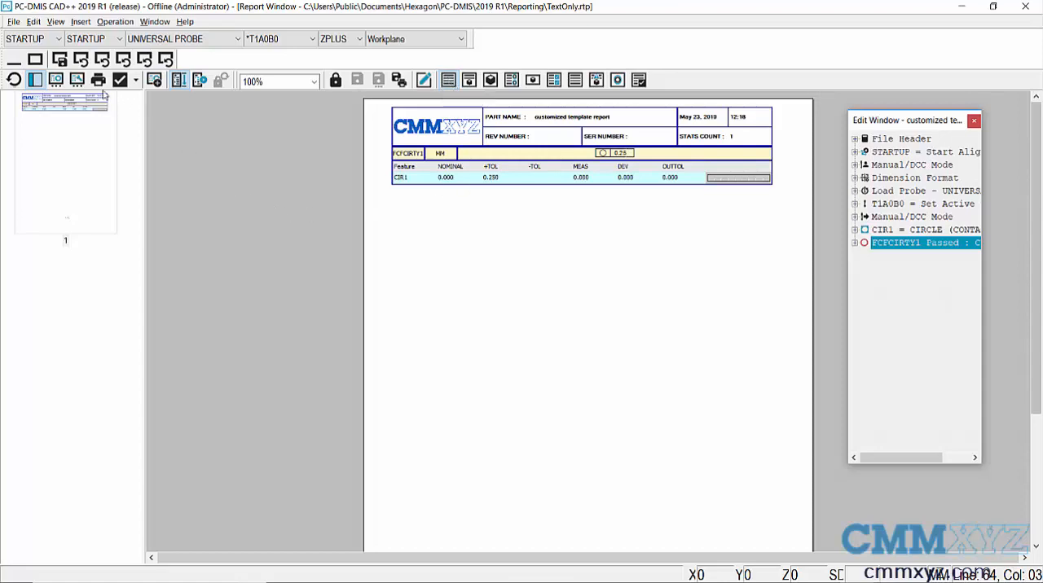
mouse_move(76, 79)
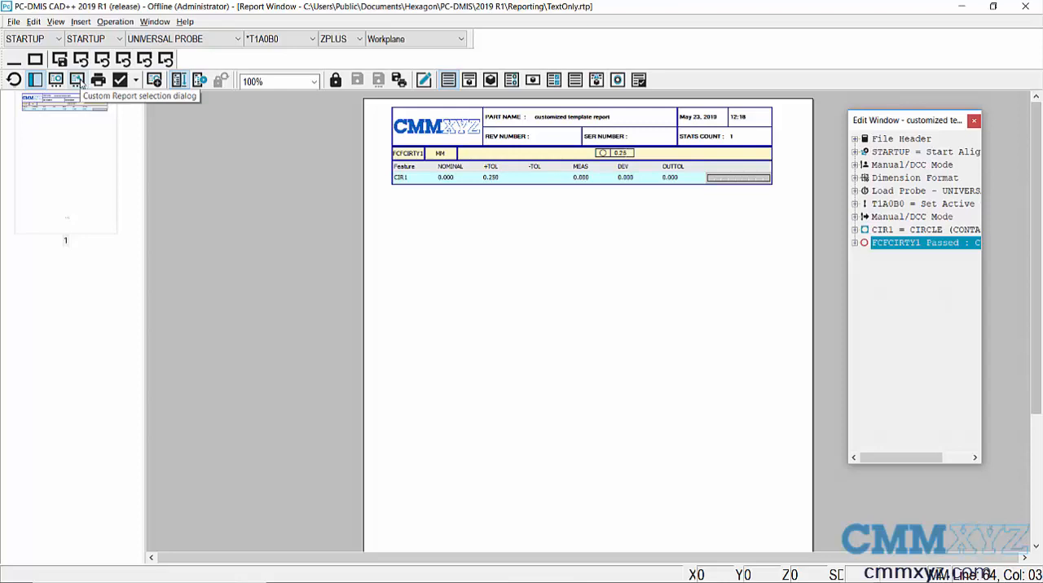
left_click(77, 79)
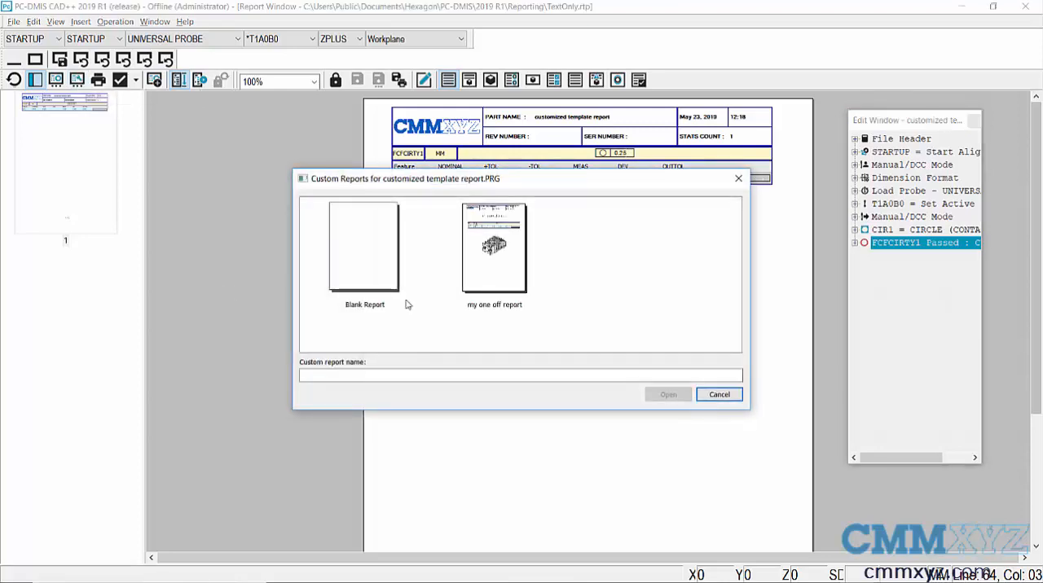
left_click(494, 247)
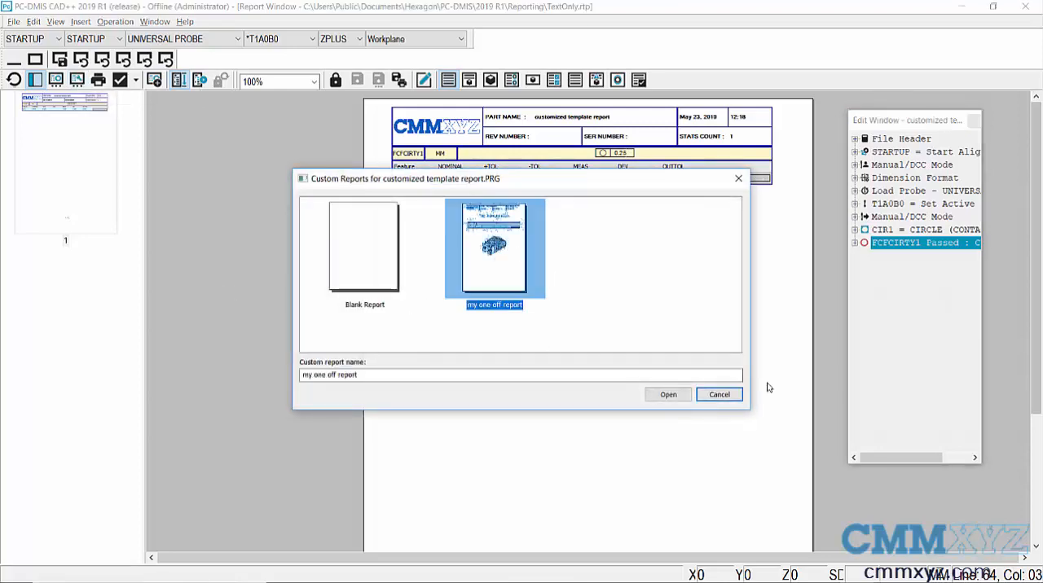
left_click(667, 394)
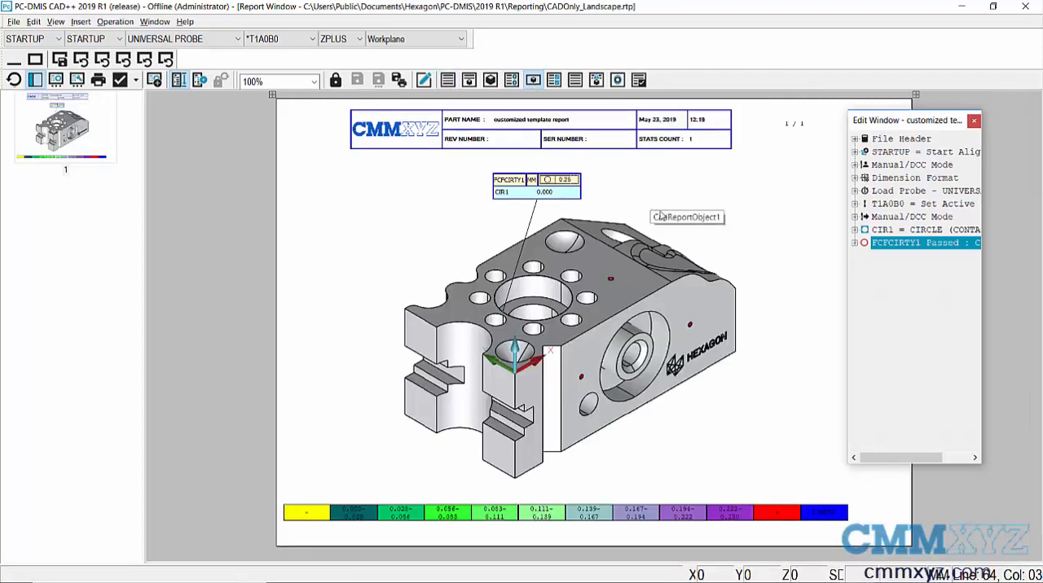
mouse_move(375, 258)
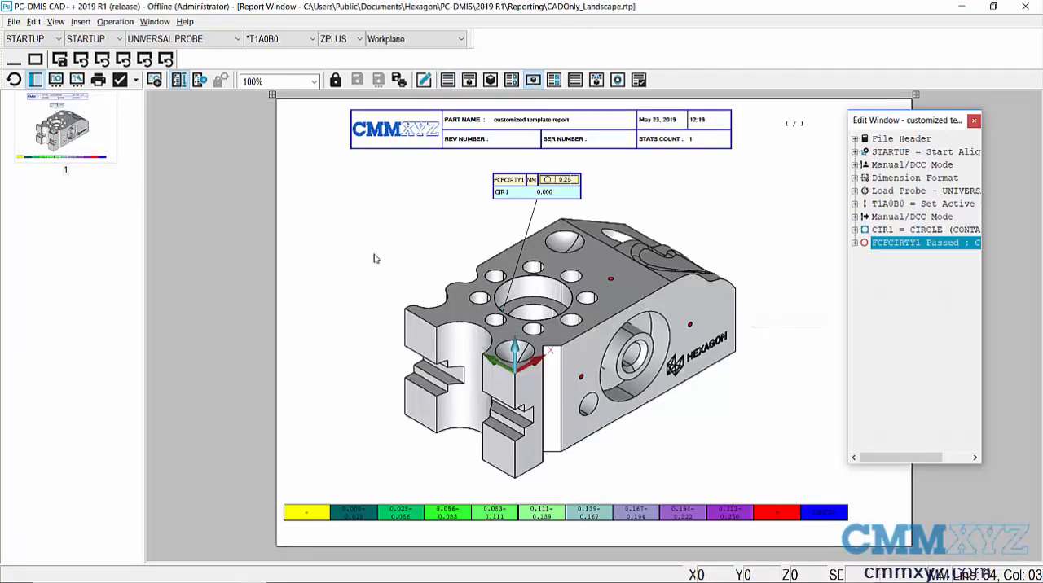
mouse_move(810, 52)
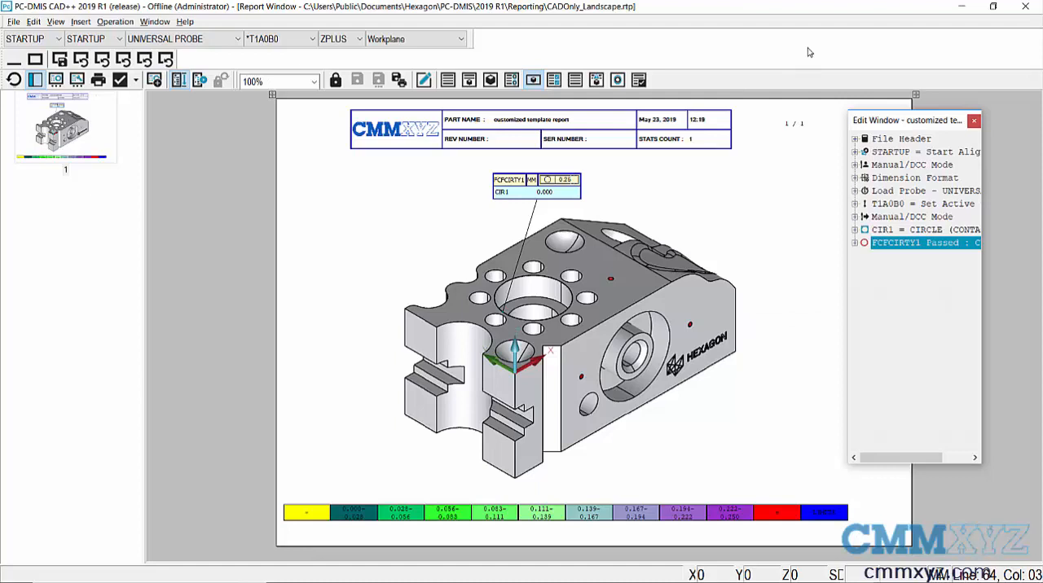
mouse_move(764, 385)
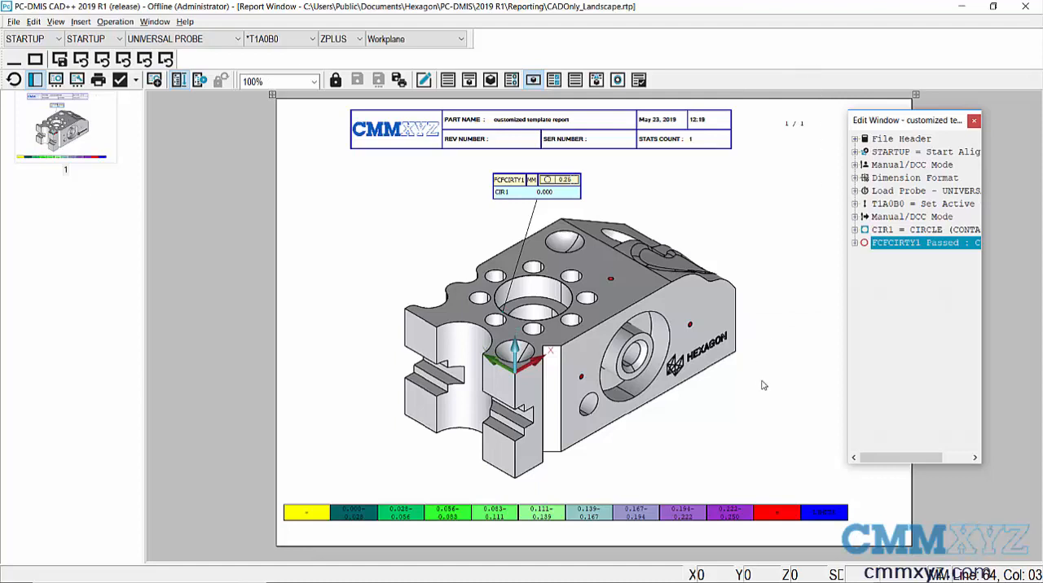
mouse_move(748, 467)
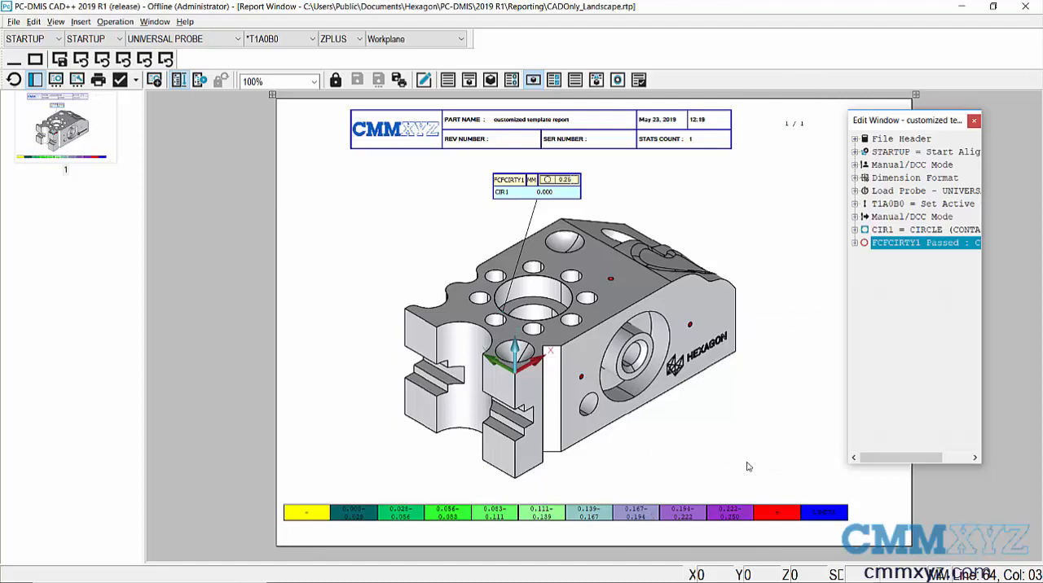
mouse_move(751, 465)
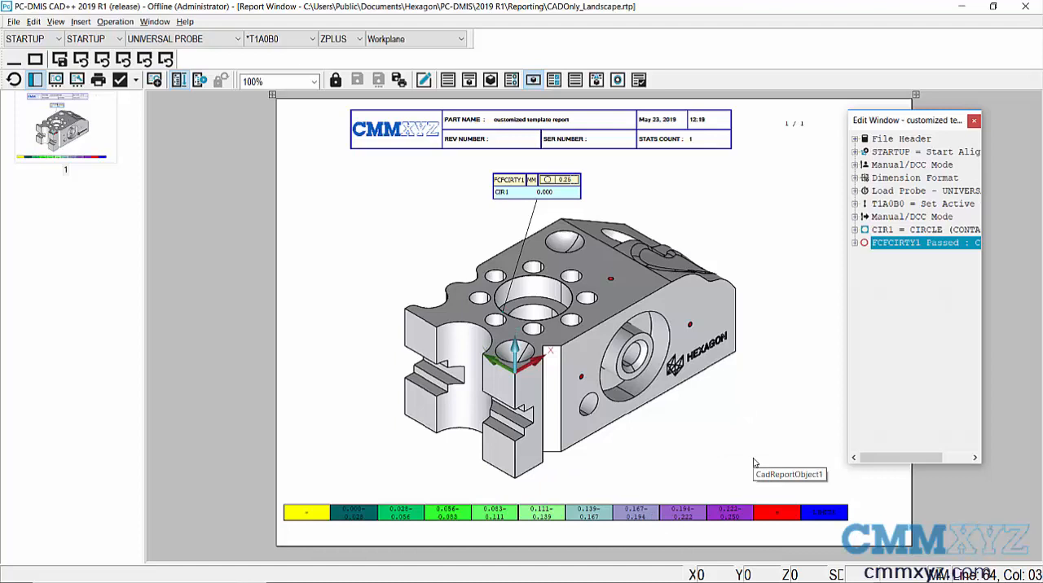
mouse_move(747, 478)
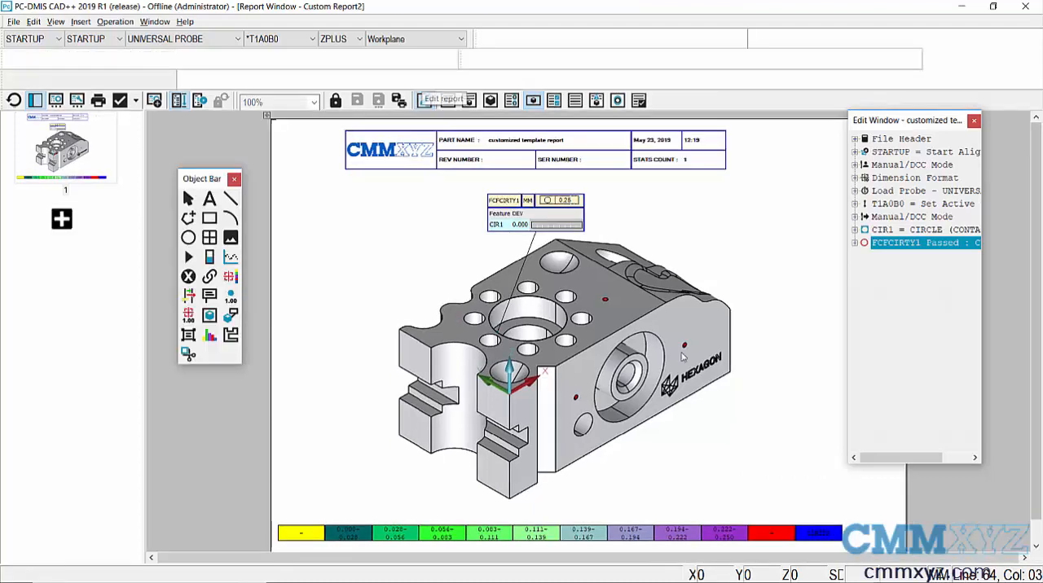
Step: Delete the colour bar below the model and save as 'cad only no color bar'
left_click(445, 99)
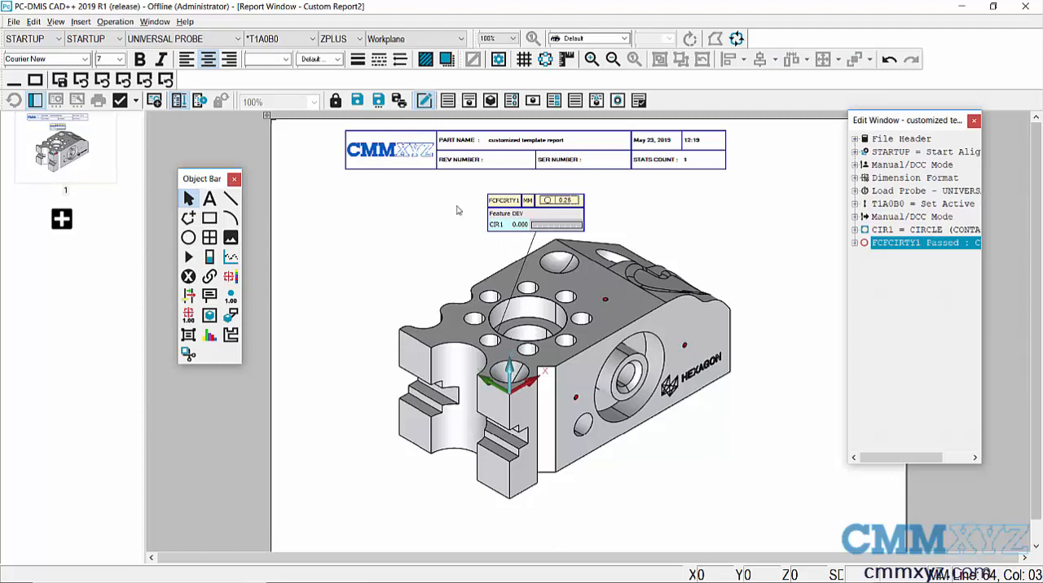
left_click(377, 101)
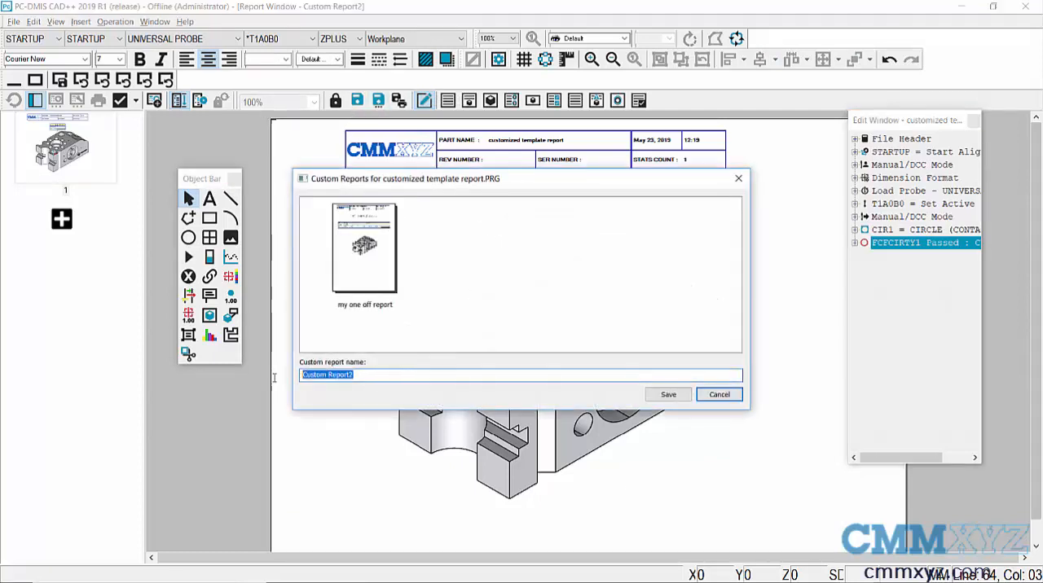
type("cad only no color bar")
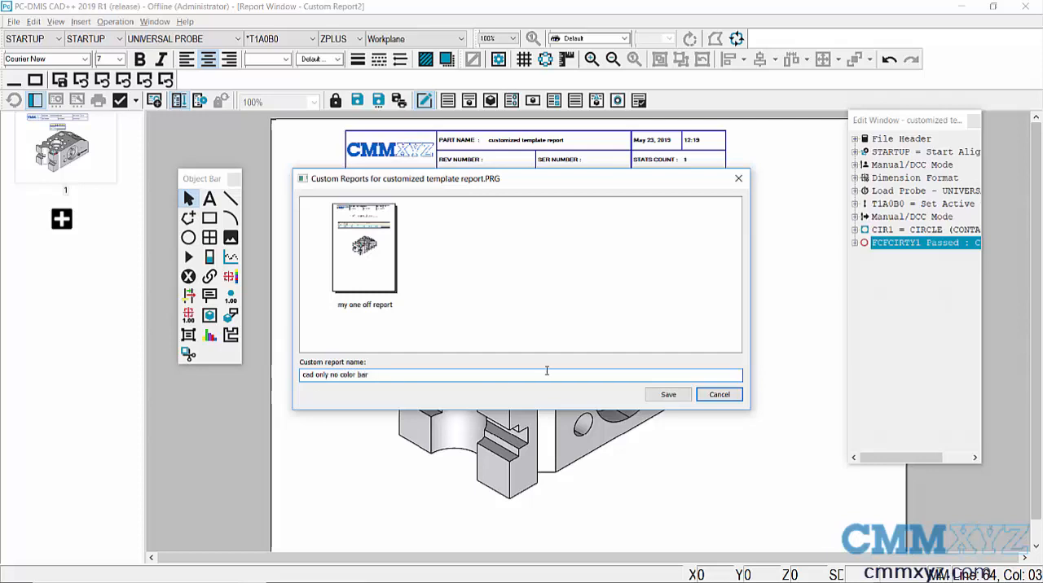
left_click(667, 394)
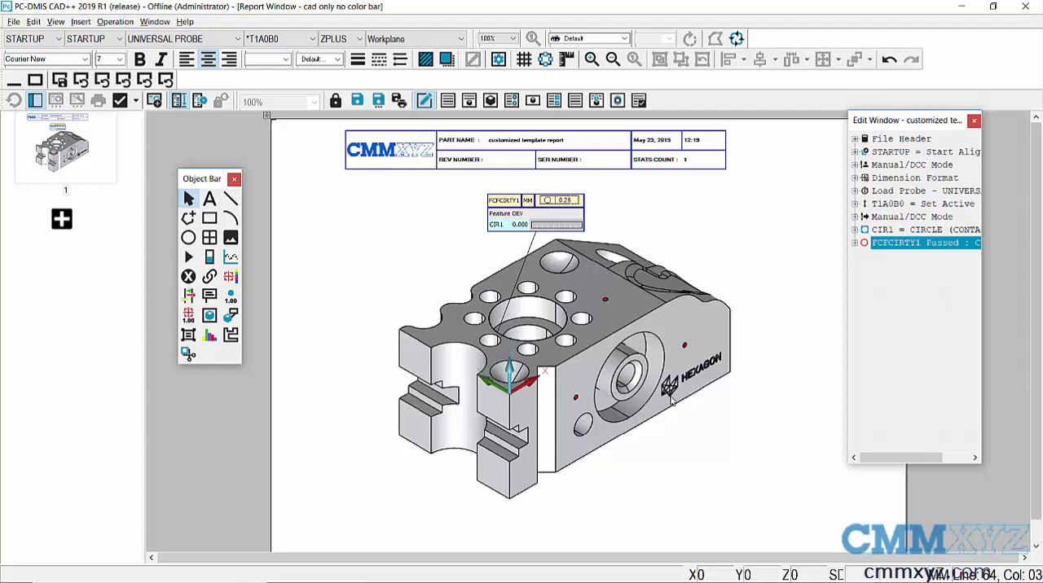
mouse_move(668, 400)
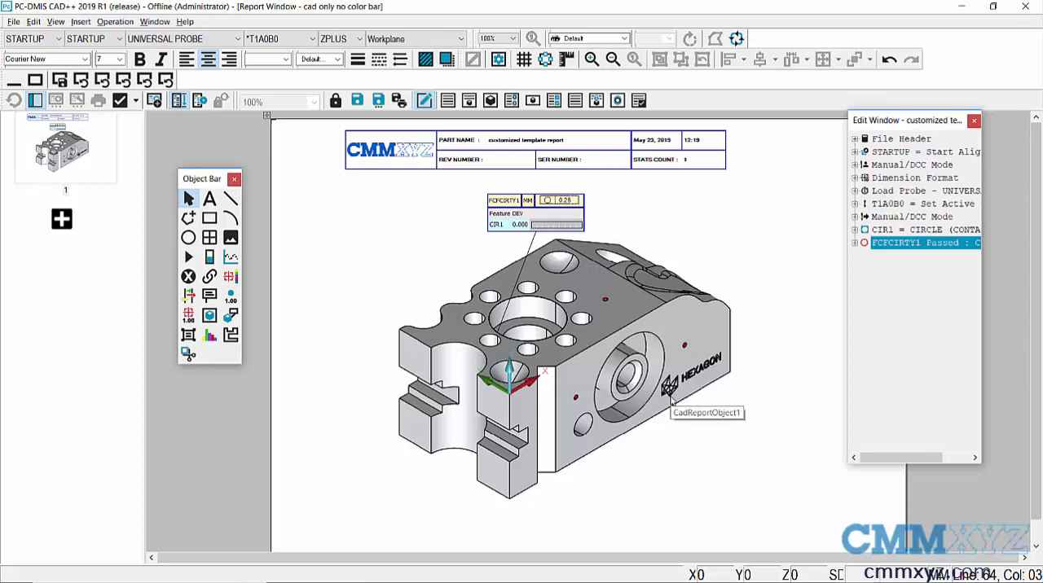